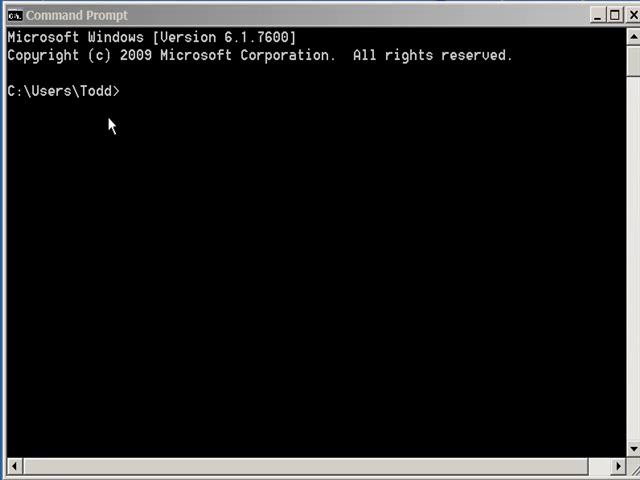
{"action": "mouse_move", "coordinate": [108, 124]}
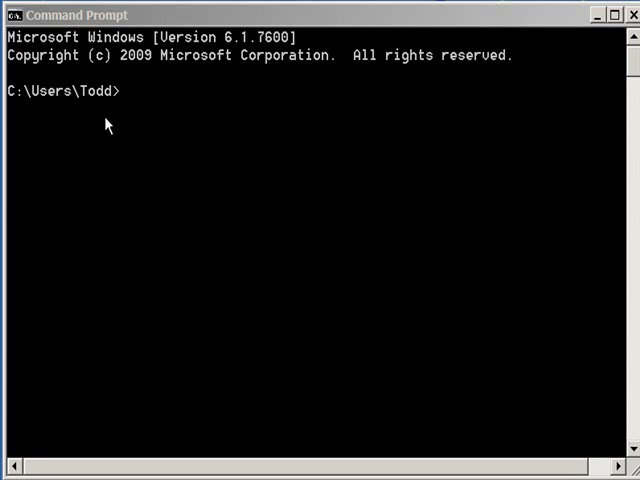
{"action": "mouse_move", "coordinate": [136, 128]}
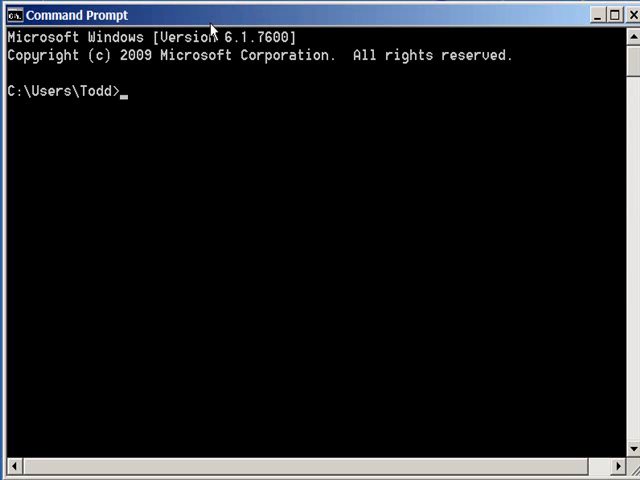
Run echo hi so the word hi prints beneath the command
{"action": "type", "text": "echo"}
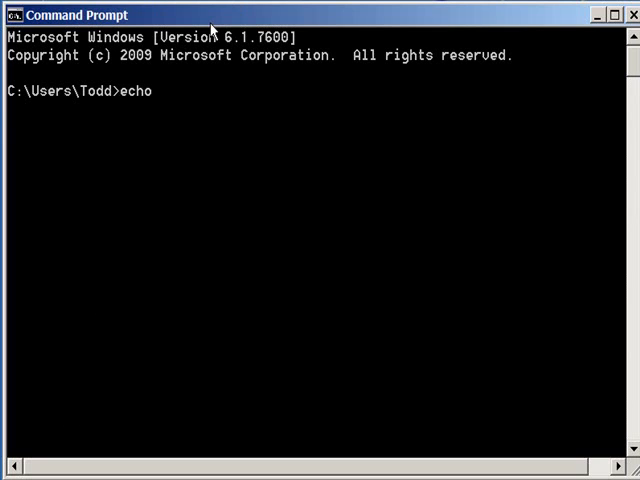
{"action": "key", "text": "Return"}
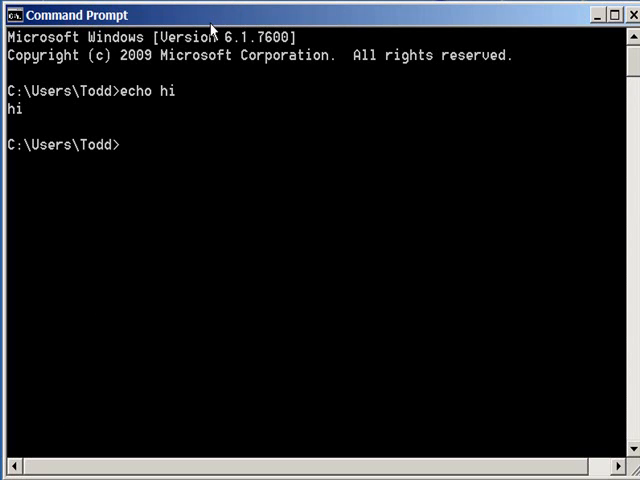
{"action": "mouse_move", "coordinate": [10, 130]}
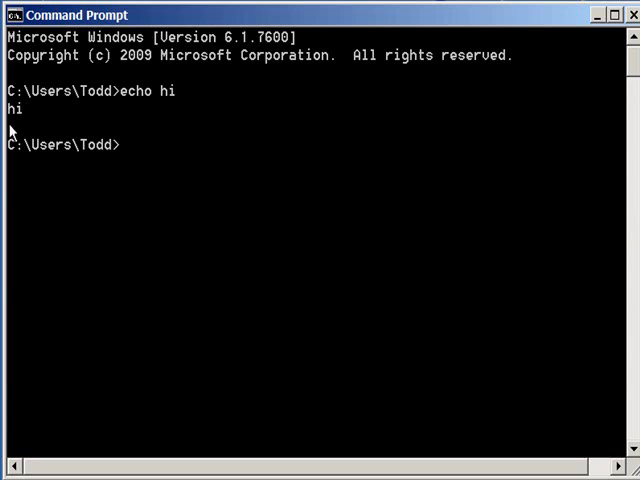
{"action": "mouse_move", "coordinate": [28, 122]}
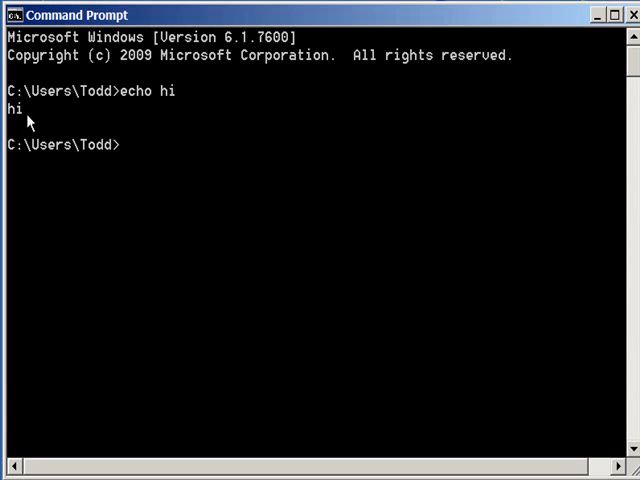
Create fileA.dat containing hi by redirecting echo hi into it
{"action": "type", "text": "echo hi >"}
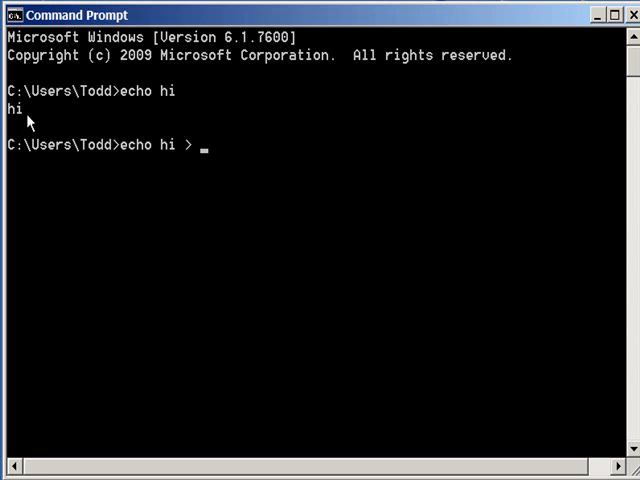
{"action": "type", "text": "file"}
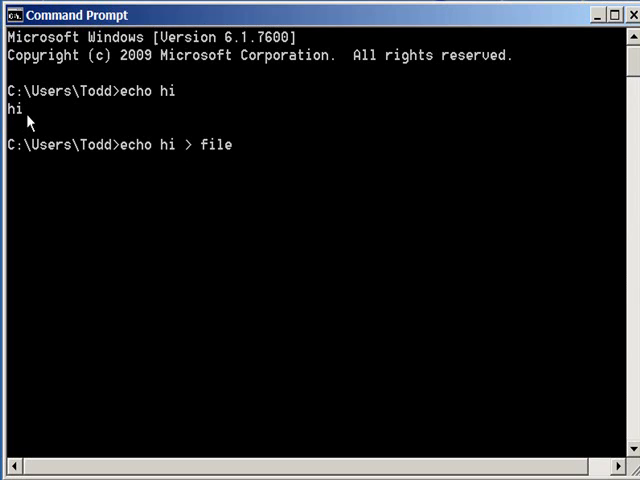
{"action": "type", "text": "A.dat"}
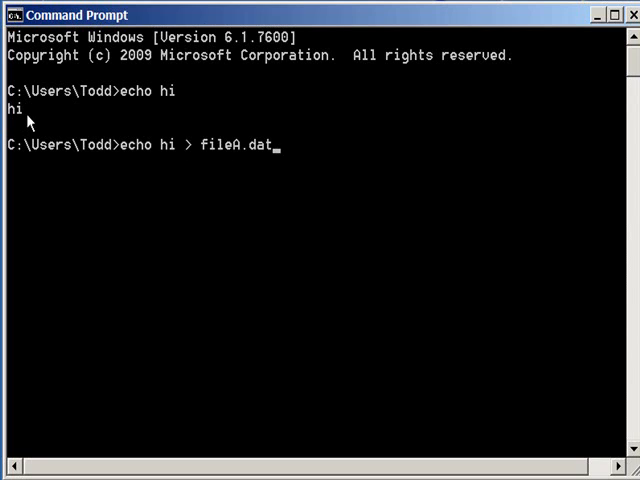
{"action": "key", "text": "Return"}
{"action": "type", "text": "dir"}
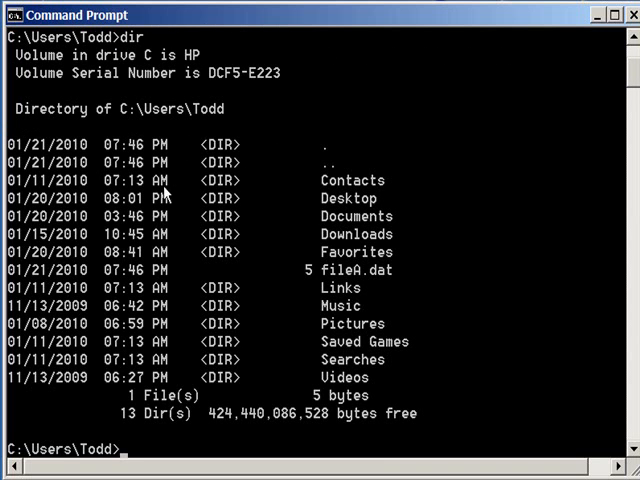
{"action": "mouse_move", "coordinate": [348, 388]}
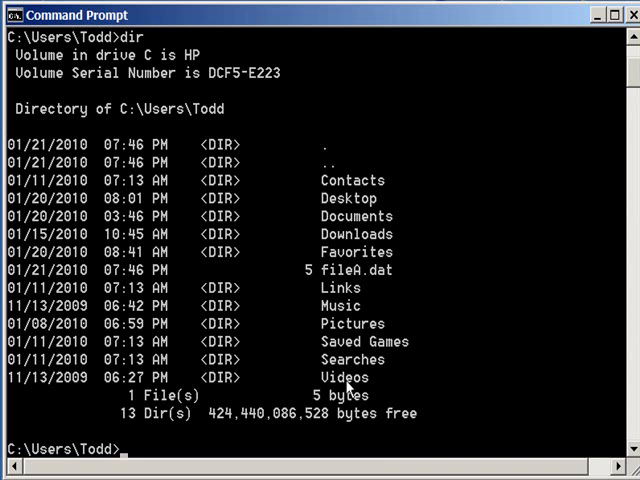
{"action": "mouse_move", "coordinate": [330, 270]}
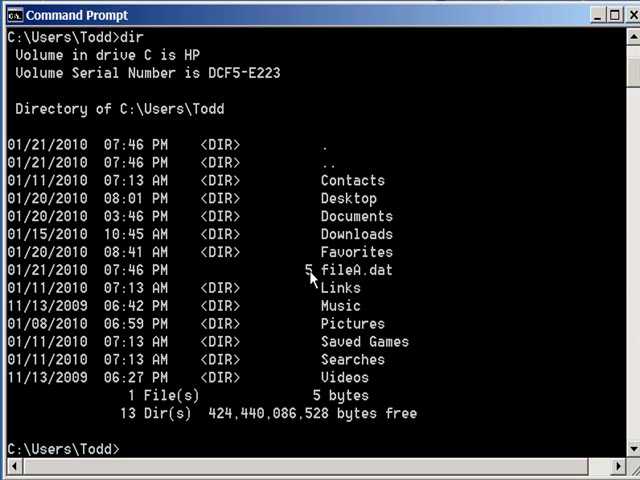
Copy fileA.dat to fileB.dat, with one file reported copied
{"action": "type", "text": "copy file"}
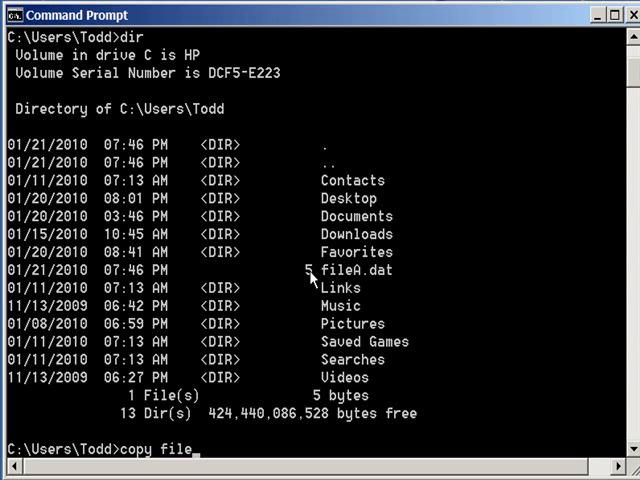
{"action": "type", "text": "A.dat fileB"}
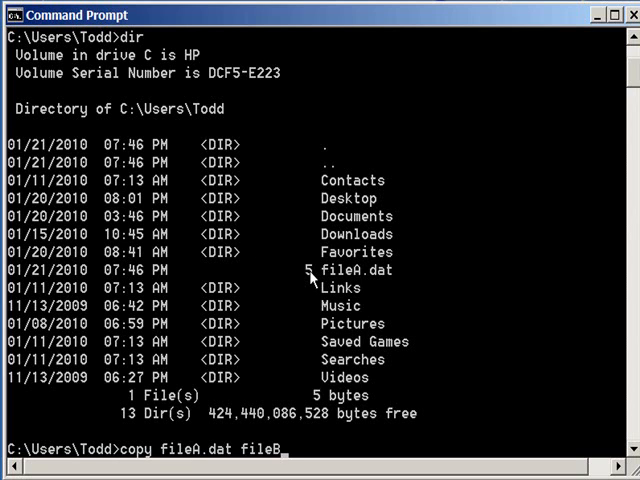
{"action": "key", "text": "Return"}
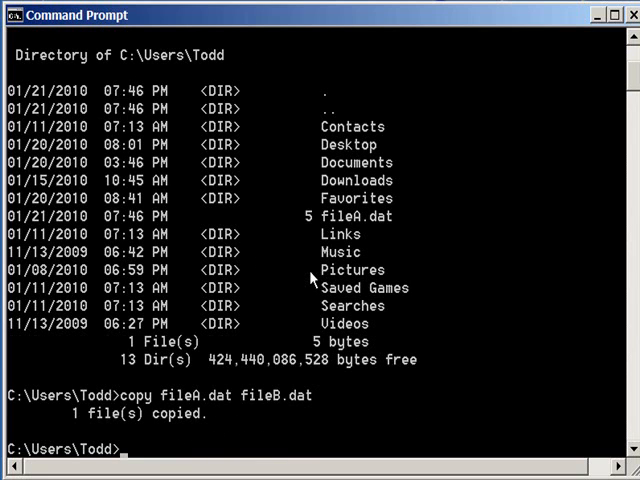
{"action": "type", "text": "dir fil"}
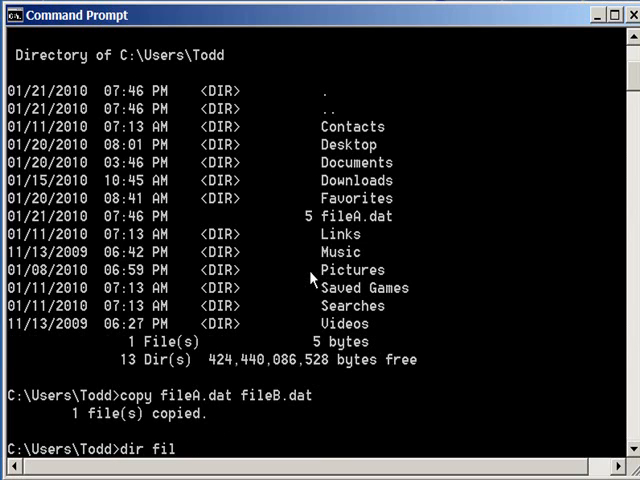
List names matching file*, showing fileA.dat and fileB.dat at 5 bytes each
{"action": "type", "text": "e*"}
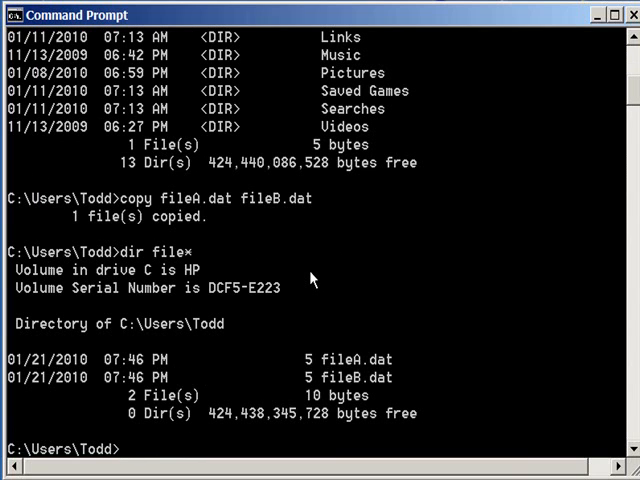
{"action": "mouse_move", "coordinate": [332, 378]}
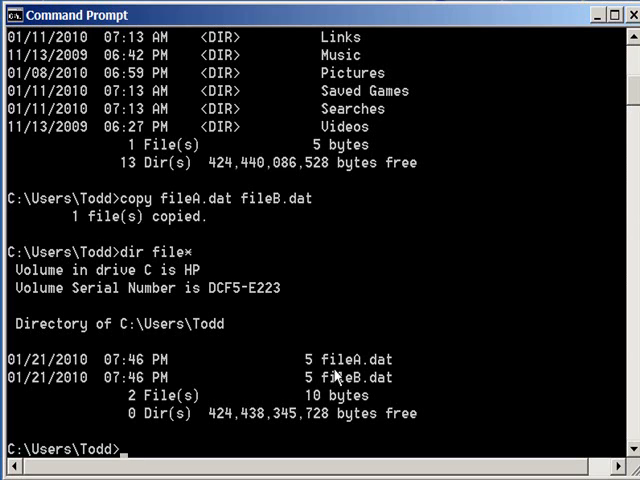
{"action": "mouse_move", "coordinate": [152, 216]}
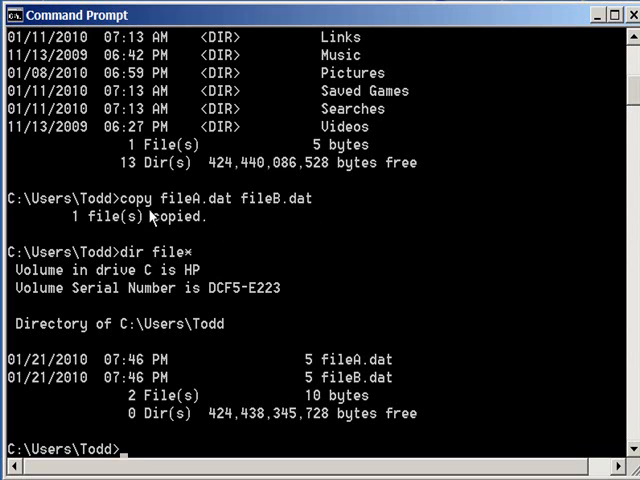
{"action": "mouse_move", "coordinate": [232, 214]}
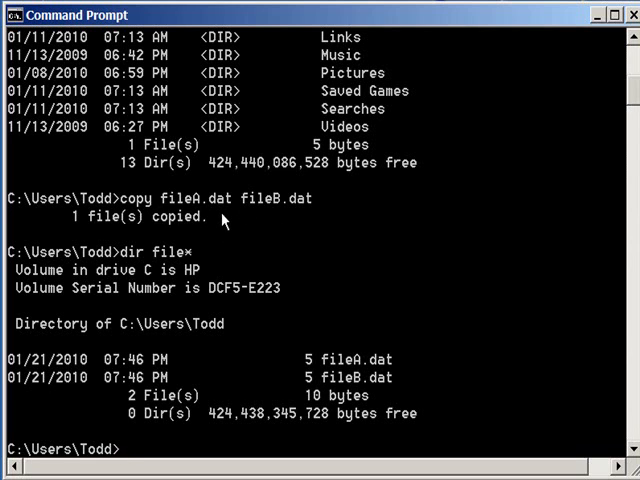
Display the contents of fileB.dat, the word hi, with the type command
{"action": "type", "text": "ty"}
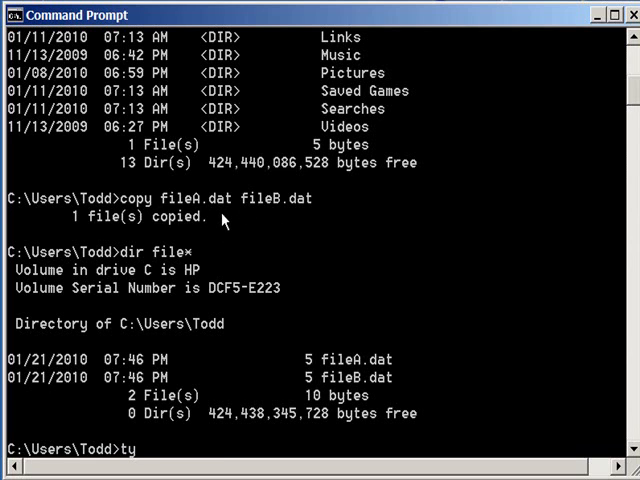
{"action": "type", "text": "pe fileB.dat"}
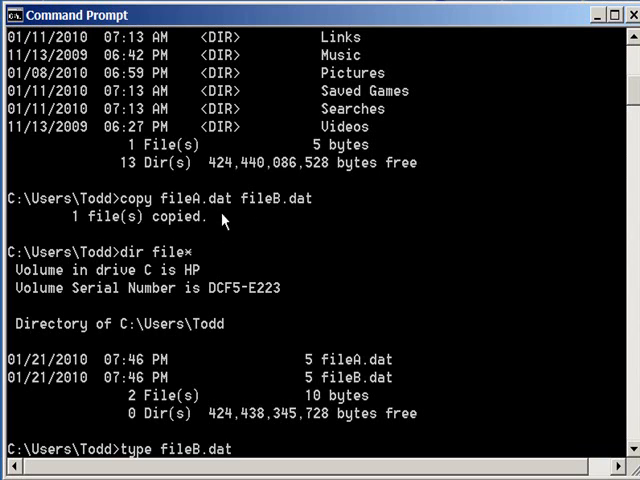
{"action": "key", "text": "Return"}
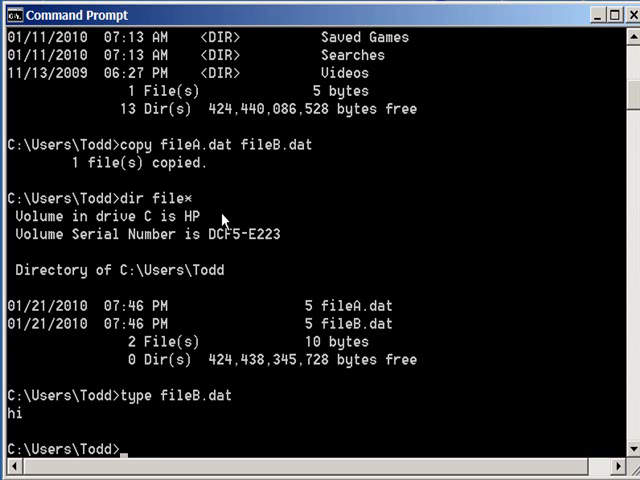
Delete fileB.dat so a file* listing shows only fileA.dat
{"action": "type", "text": "del"}
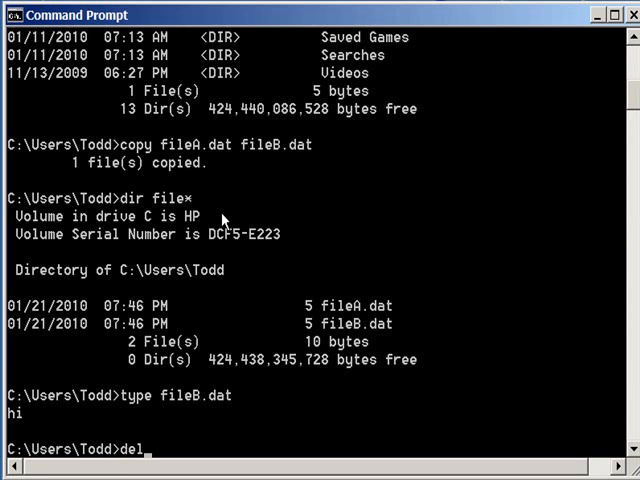
{"action": "type", "text": "fileB.dat"}
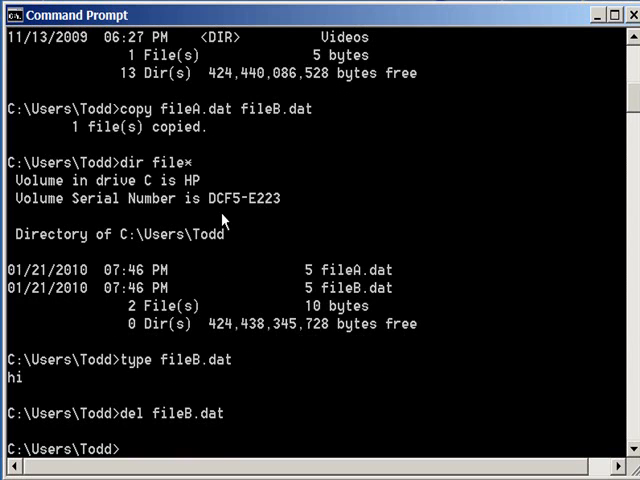
{"action": "type", "text": "copy fileA.dat fileB.dat"}
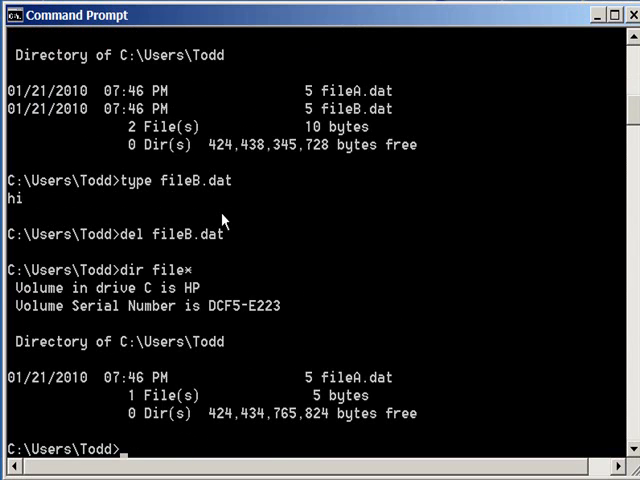
{"action": "mouse_move", "coordinate": [310, 416]}
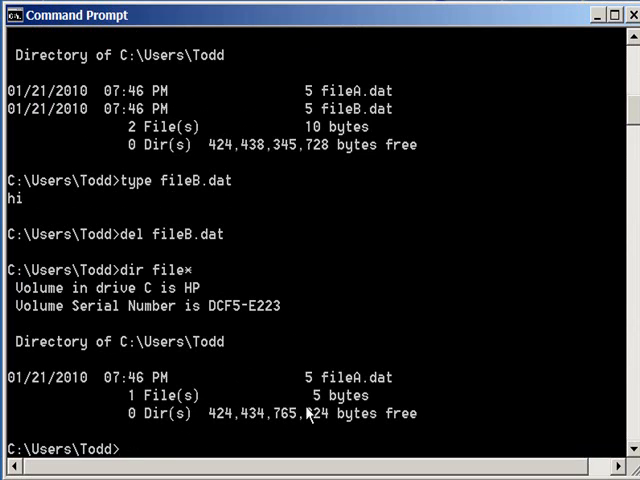